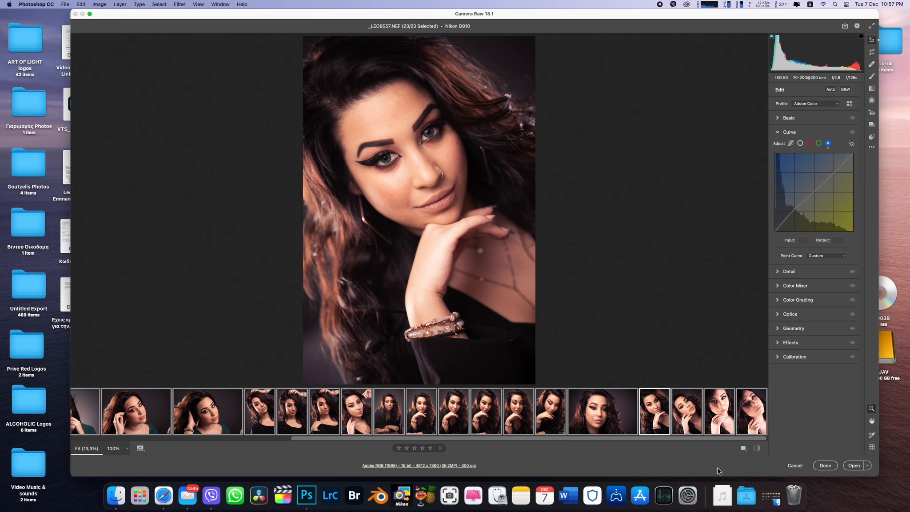
- Open the edited raw portrait from Camera Raw into Photoshop for retouching
{"action": "left_click", "coordinate": [854, 465]}
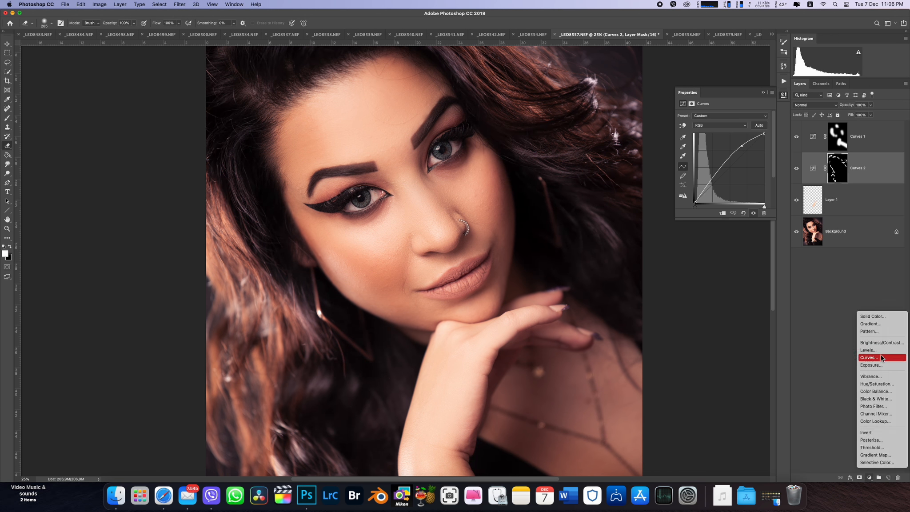
- Add a Curves 3 adjustment layer and set its curve
{"action": "left_click", "coordinate": [869, 358]}
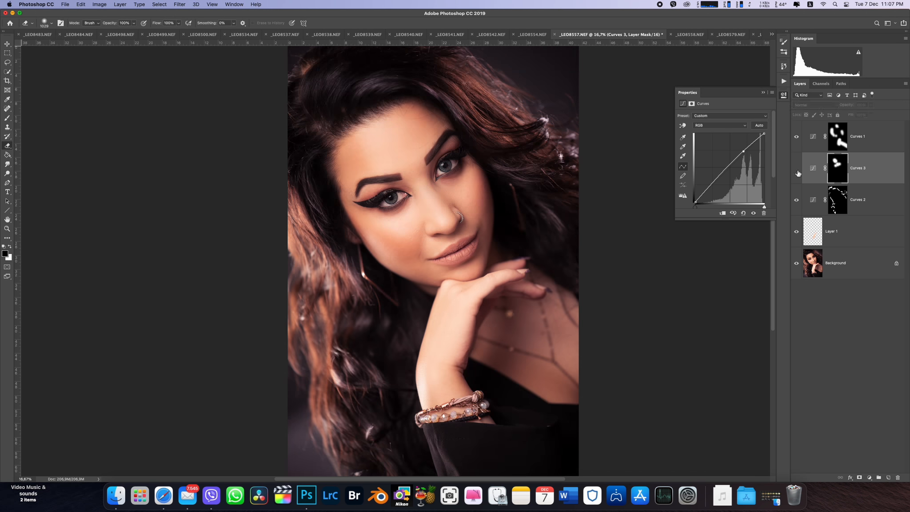
{"action": "left_click", "coordinate": [797, 171]}
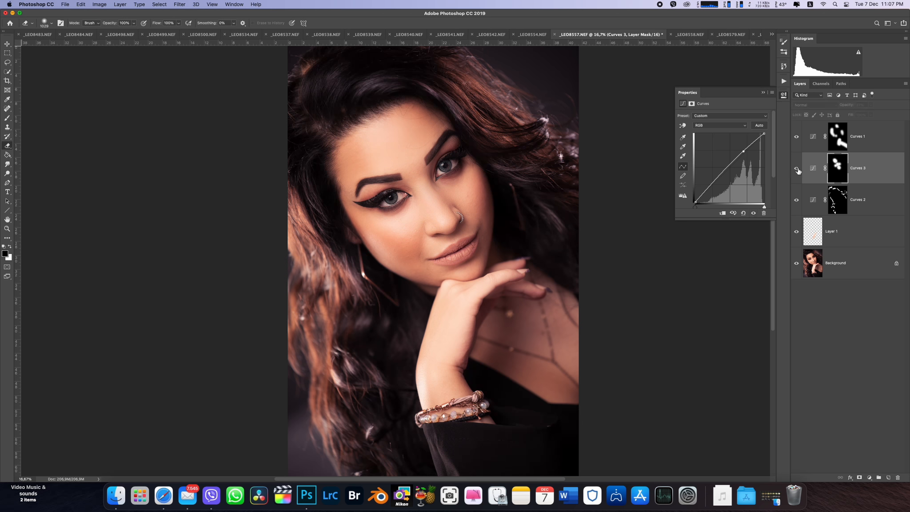
{"action": "left_click", "coordinate": [870, 477]}
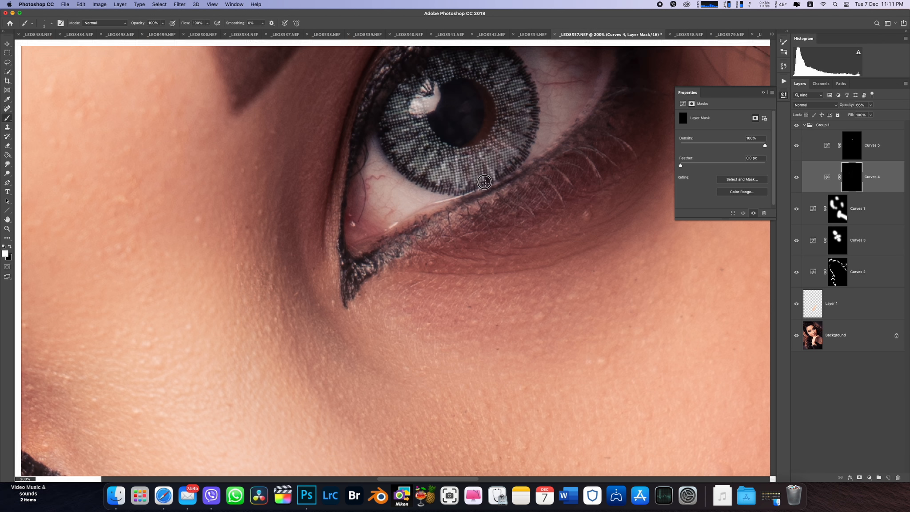
- Fit the portrait to the screen with Cmd+0
{"action": "key", "text": "cmd+0"}
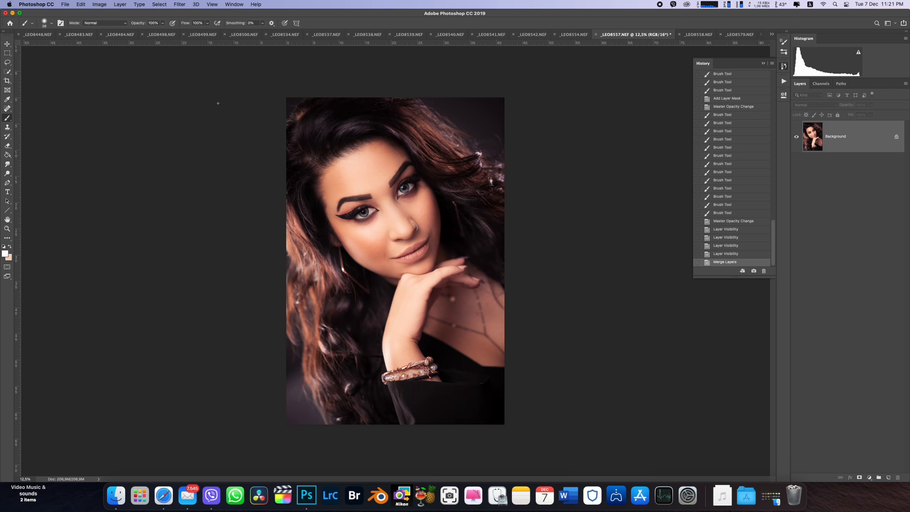
- Open Filter > Liquify and apply the reshape to the merged portrait
{"action": "left_click", "coordinate": [180, 4]}
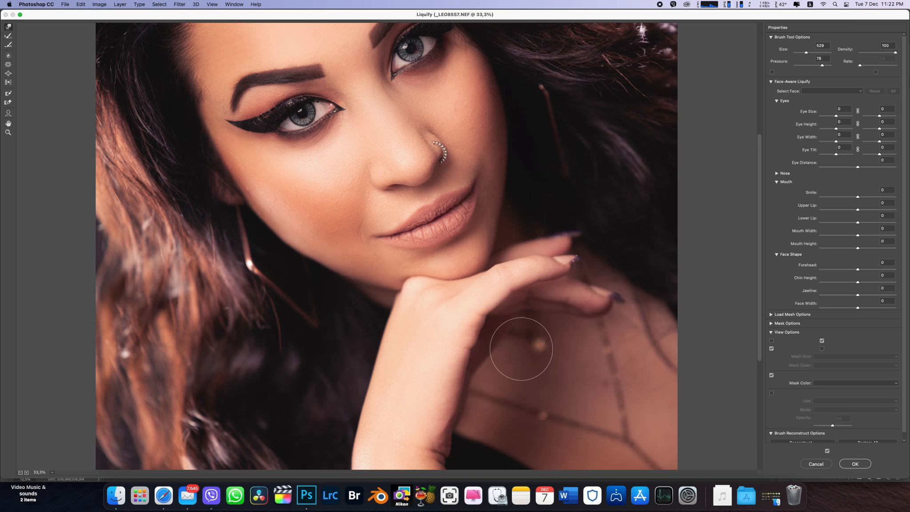
{"action": "left_click", "coordinate": [855, 464]}
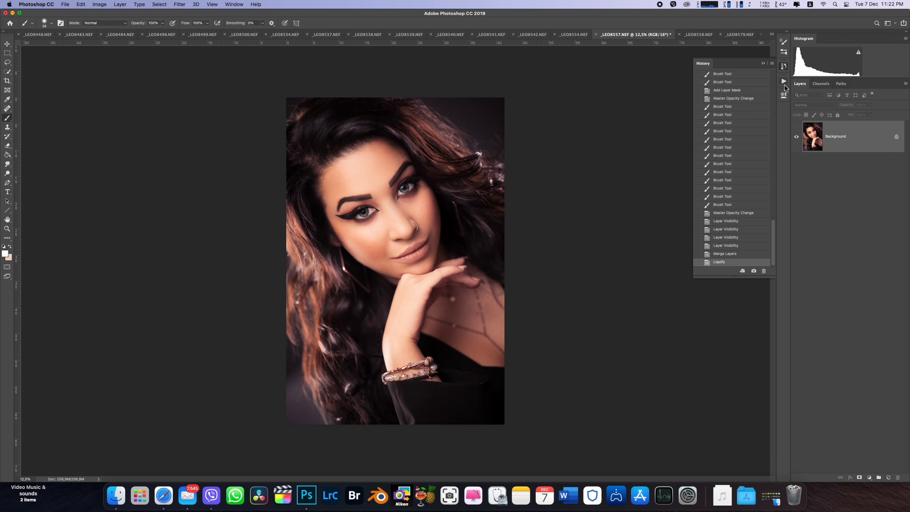